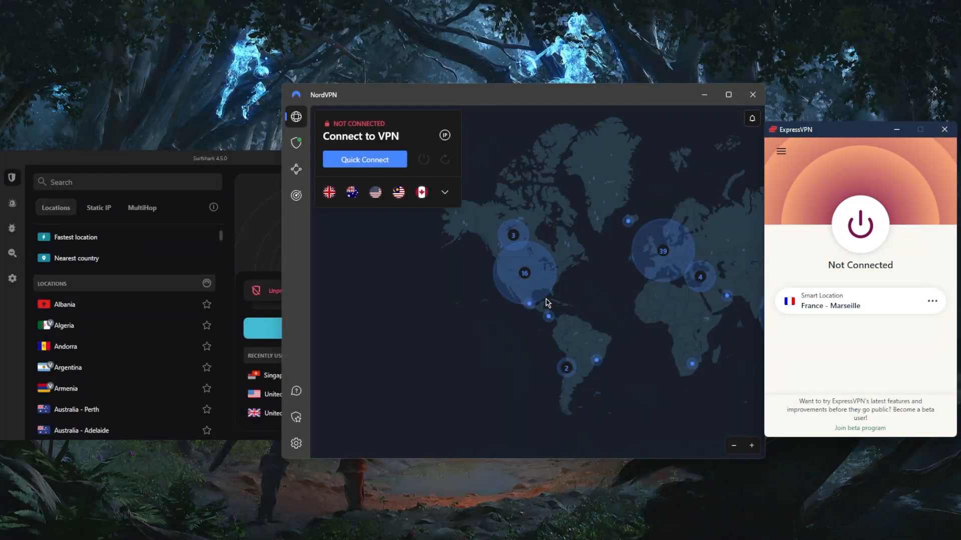
pyautogui.moveTo(489, 316)
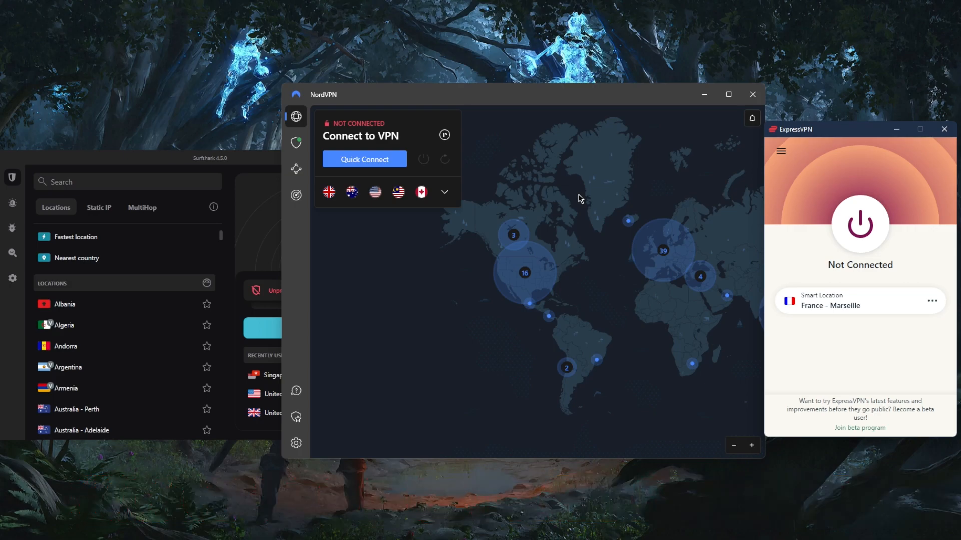
pyautogui.moveTo(516, 198)
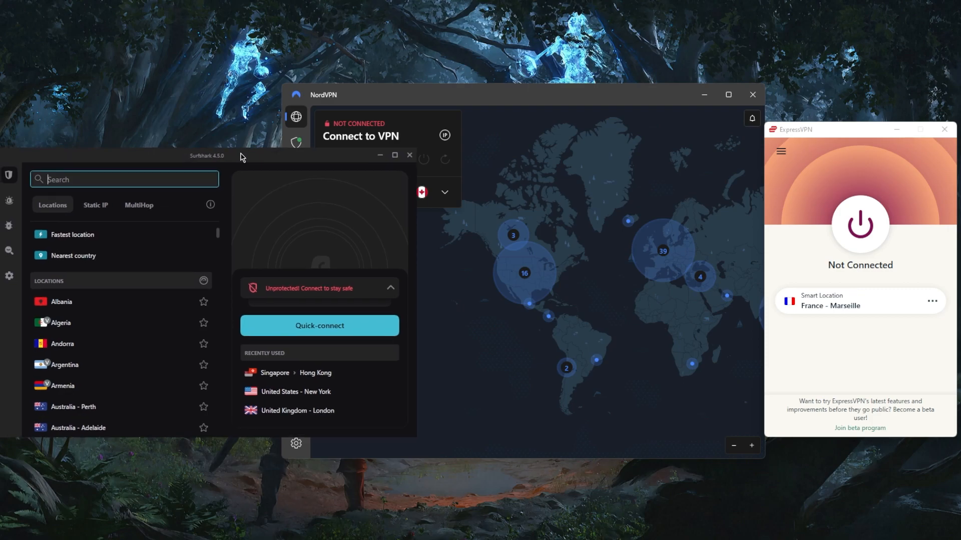
pyautogui.moveTo(486, 184)
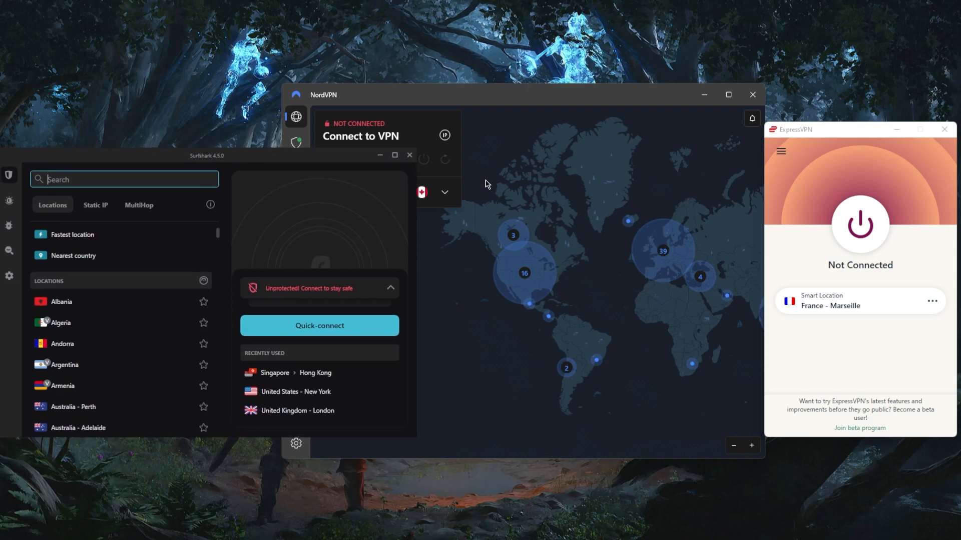
pyautogui.moveTo(809, 96)
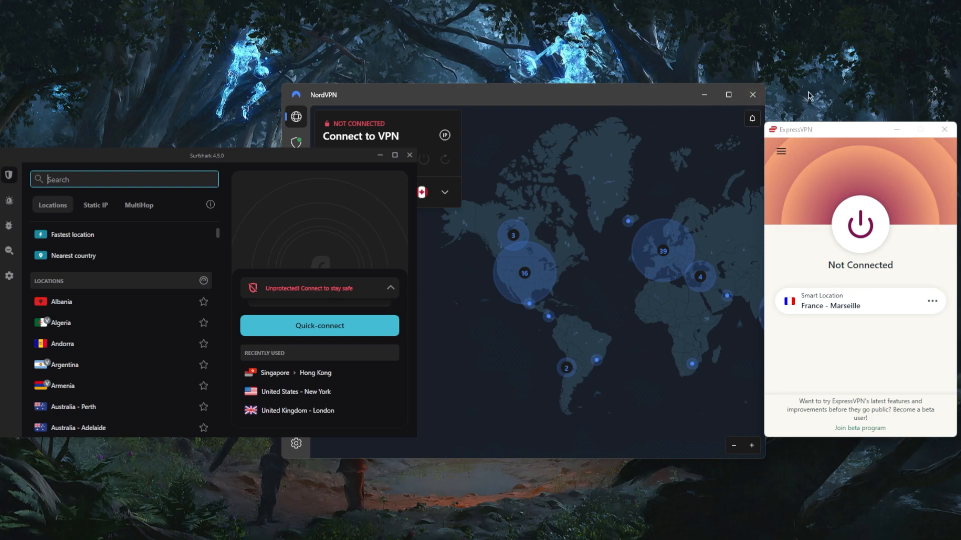
pyautogui.moveTo(782, 151)
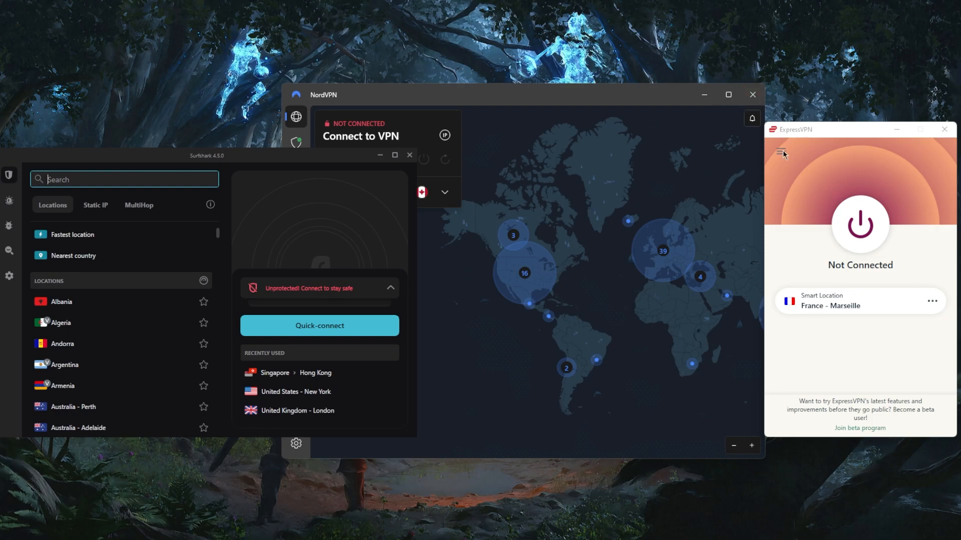
pyautogui.moveTo(867, 171)
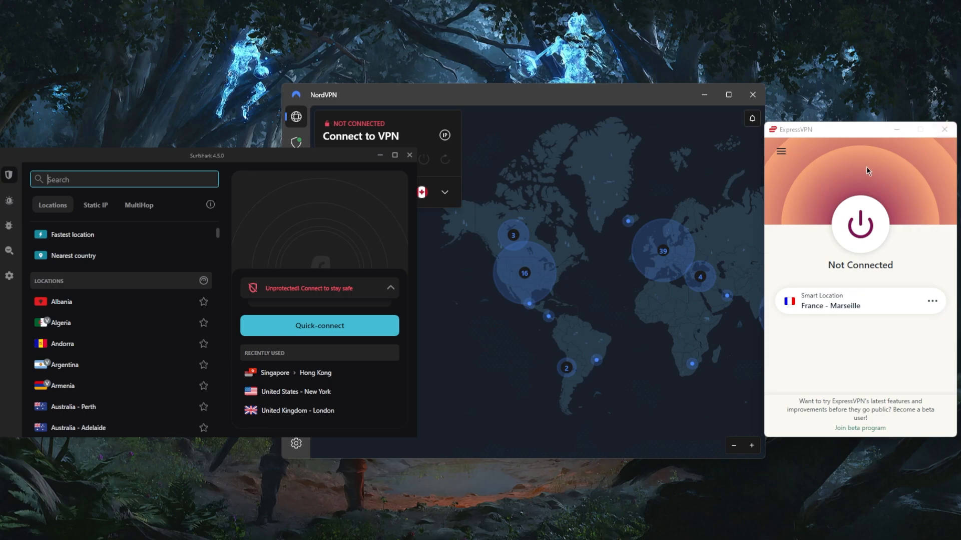
# Step: Choose United States from ExpressVPN's Recommended VPN locations as the selected location
pyautogui.click(781, 151)
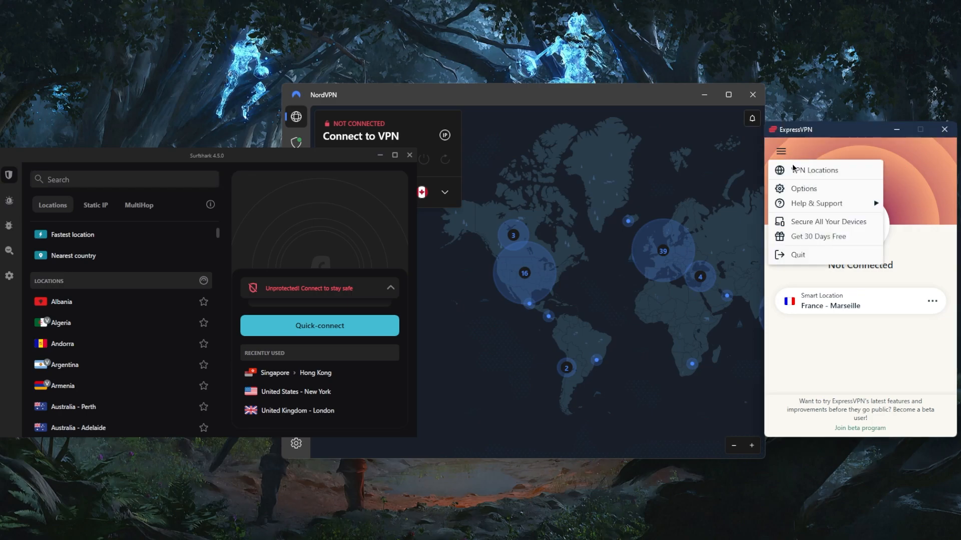
pyautogui.click(814, 170)
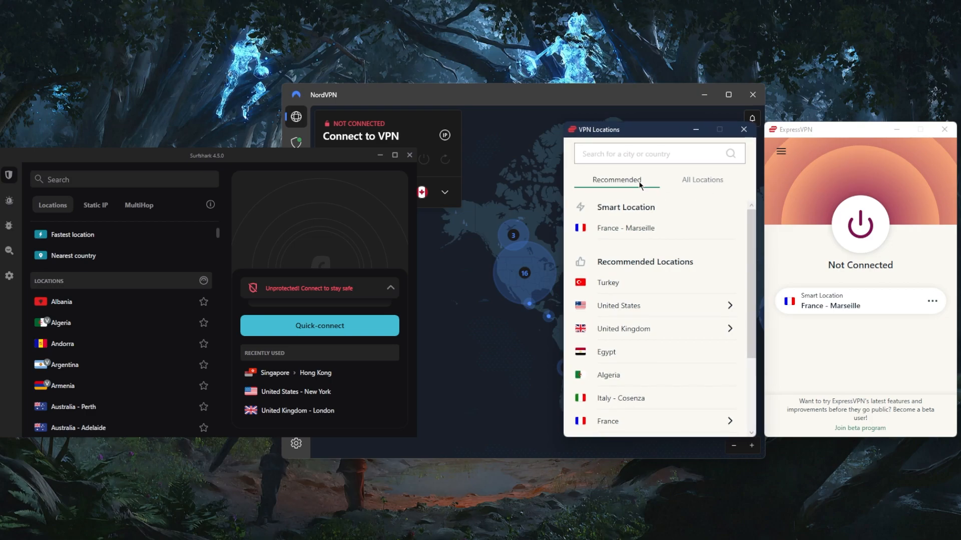
pyautogui.click(702, 179)
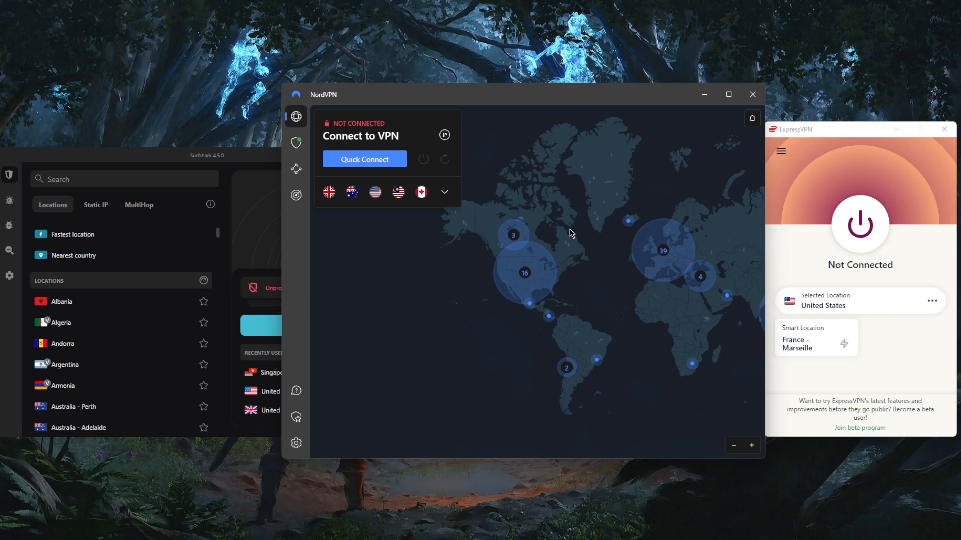
pyautogui.moveTo(654, 276)
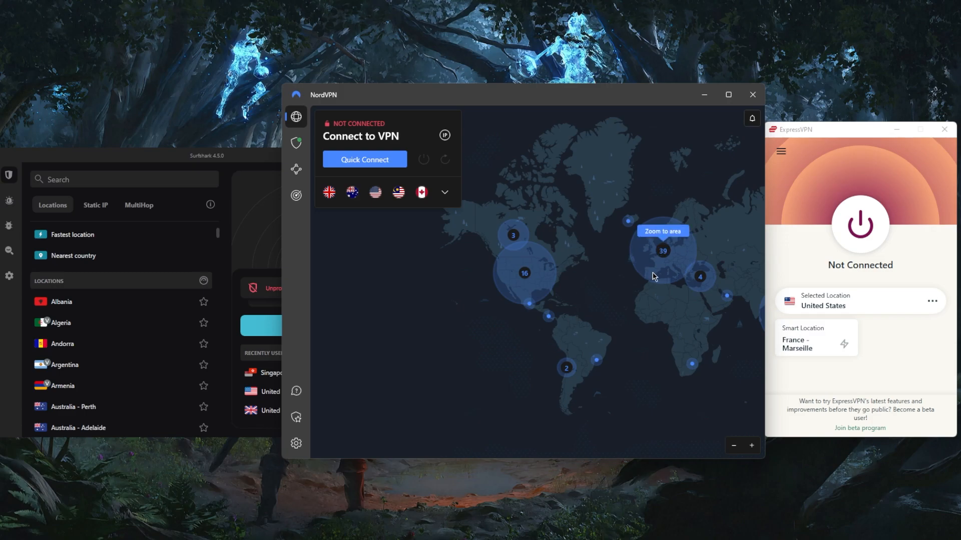
pyautogui.moveTo(438, 310)
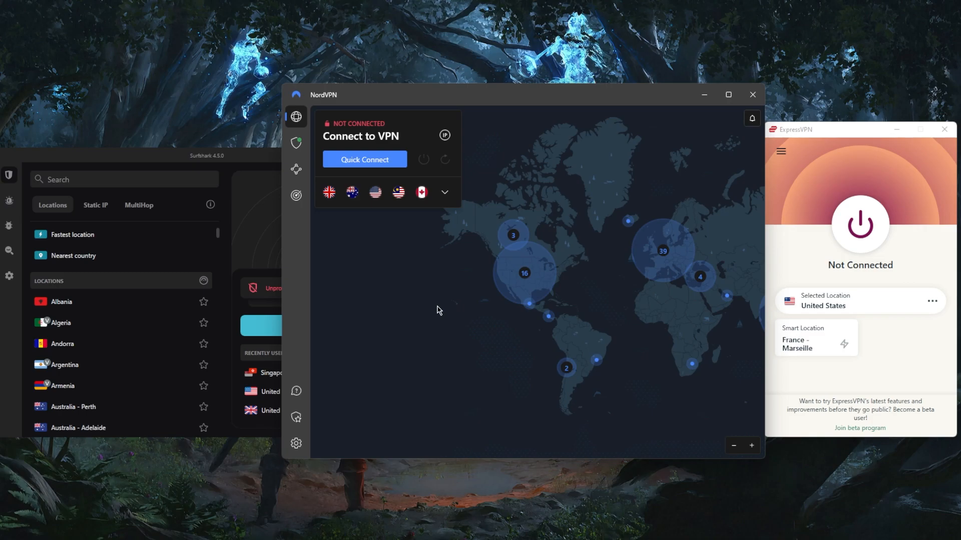
pyautogui.moveTo(796, 198)
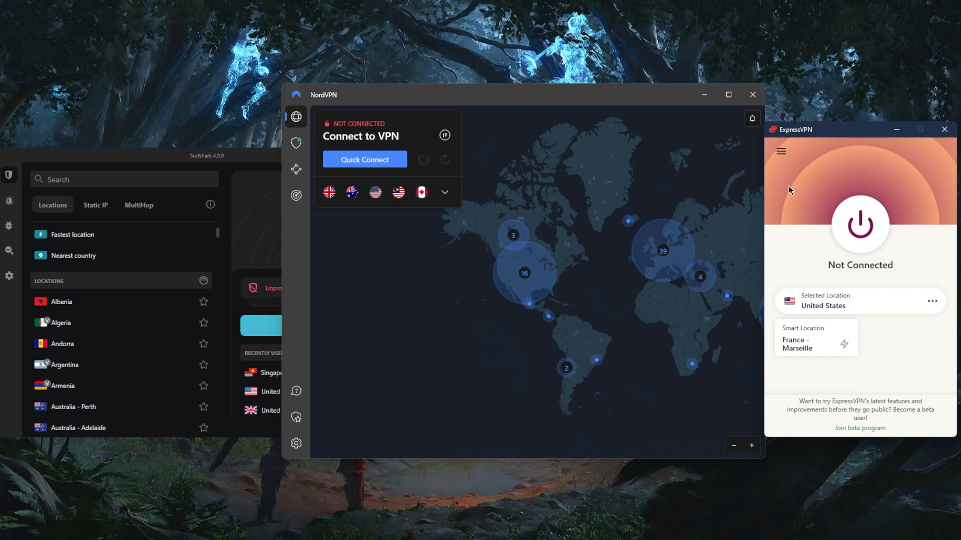
pyautogui.click(781, 151)
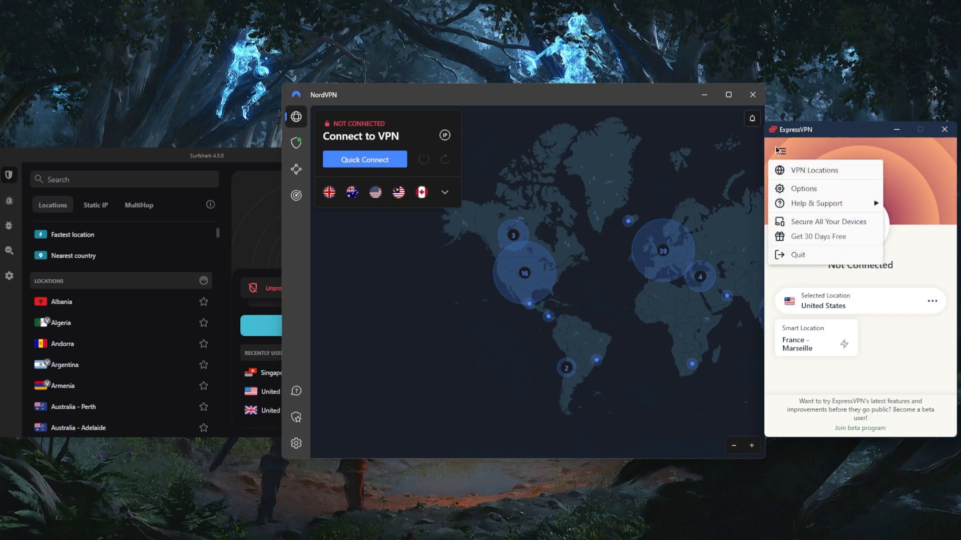
pyautogui.click(863, 162)
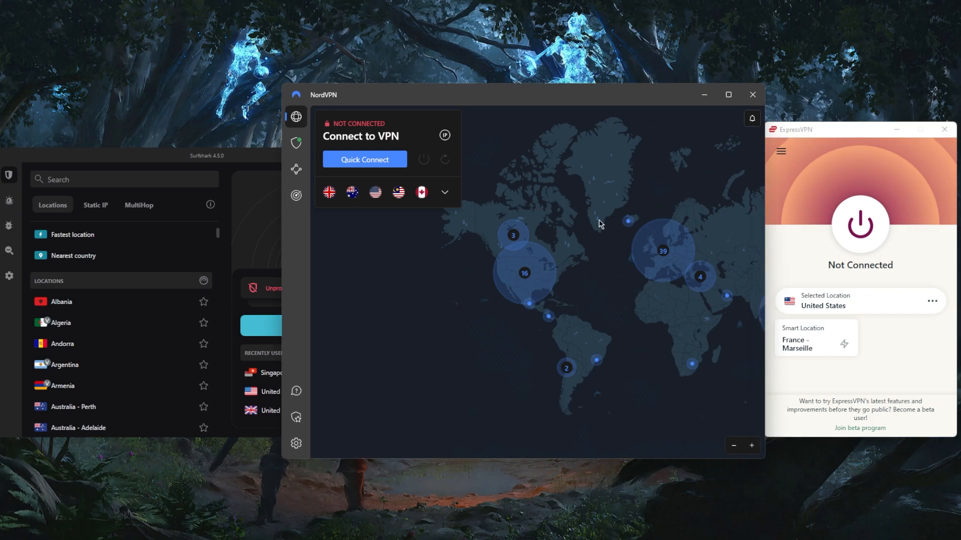
pyautogui.moveTo(418, 214)
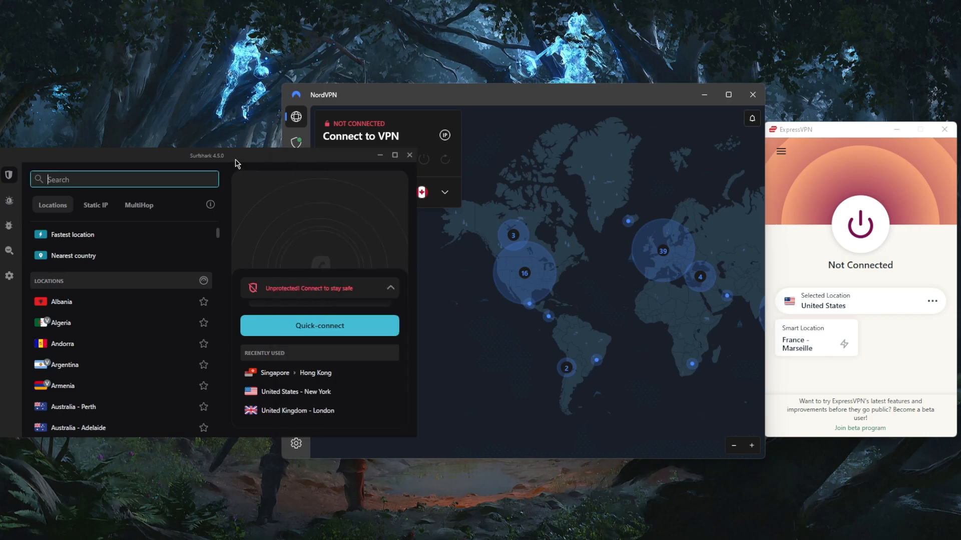
pyautogui.moveTo(223, 255)
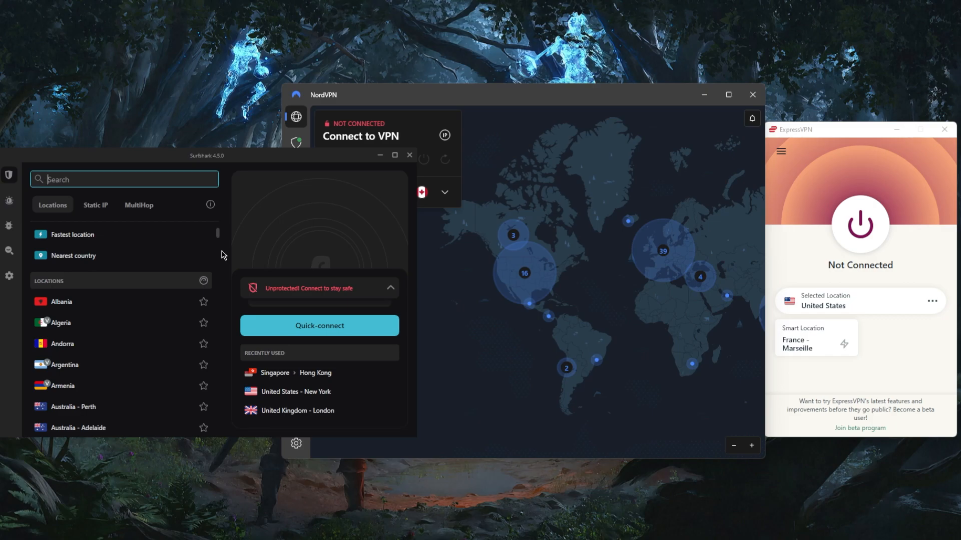
pyautogui.moveTo(559, 185)
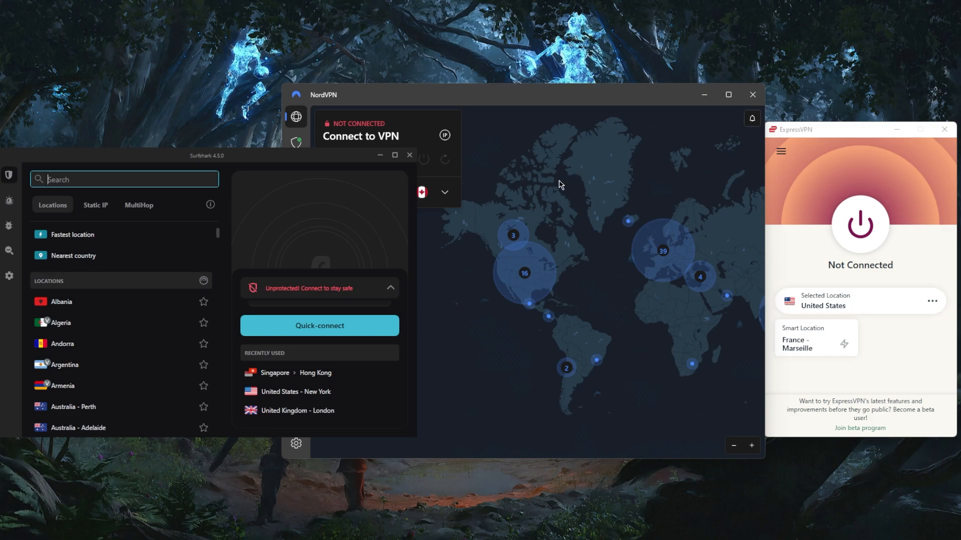